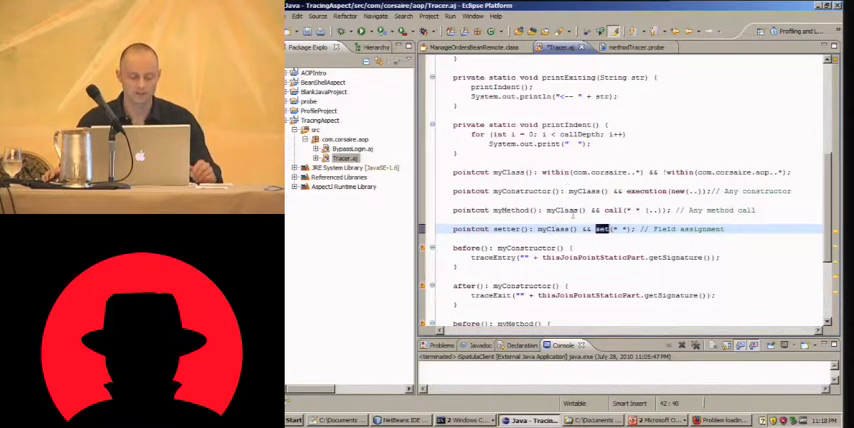
Review traceajc.bat's ajc command weaving AdminClient.jar into NewAdminClient.jar, then restore the backup jar.
{"action": "scroll", "scroll_direction": "down", "scroll_amount": 3}
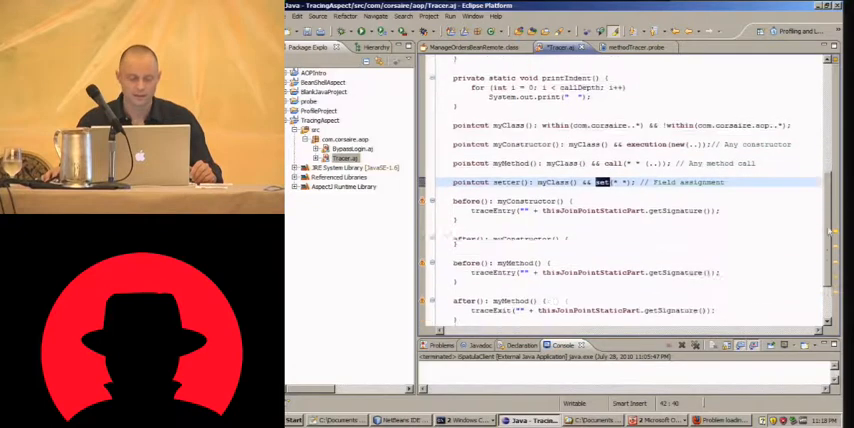
{"action": "scroll", "scroll_direction": "down", "scroll_amount": 3}
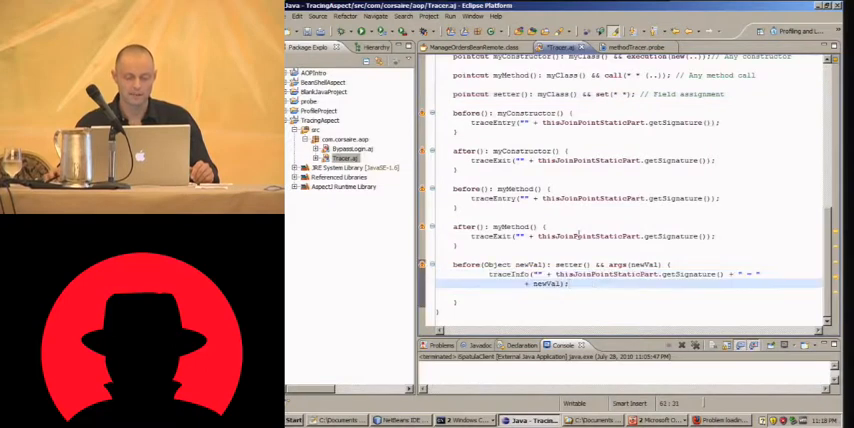
{"action": "double_click", "coordinate": [585, 236]}
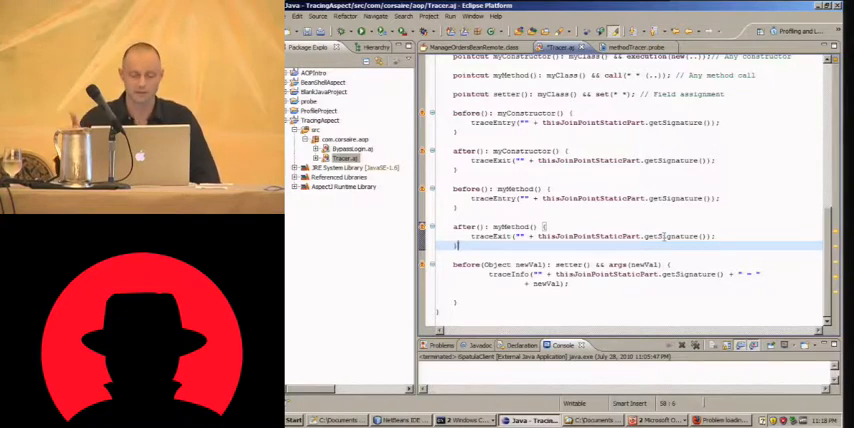
{"action": "scroll", "scroll_direction": "down", "scroll_amount": 3}
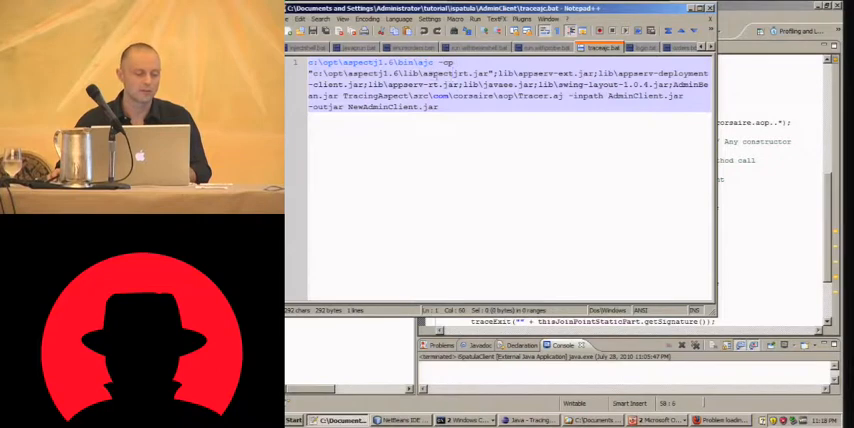
{"action": "double_click", "coordinate": [452, 73]}
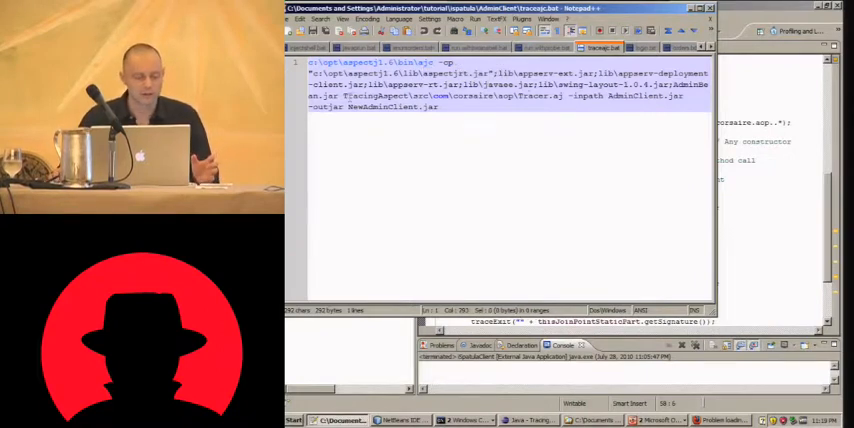
{"action": "left_click_drag", "start_coordinate": [339, 97], "coordinate": [568, 97]}
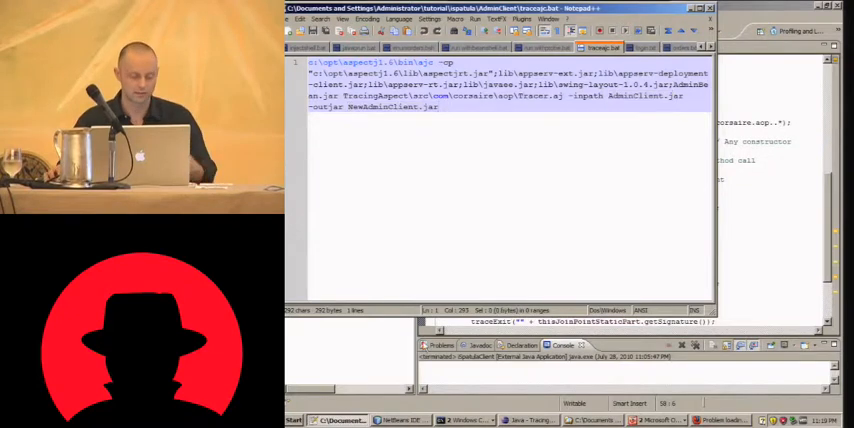
{"action": "left_click", "coordinate": [465, 419]}
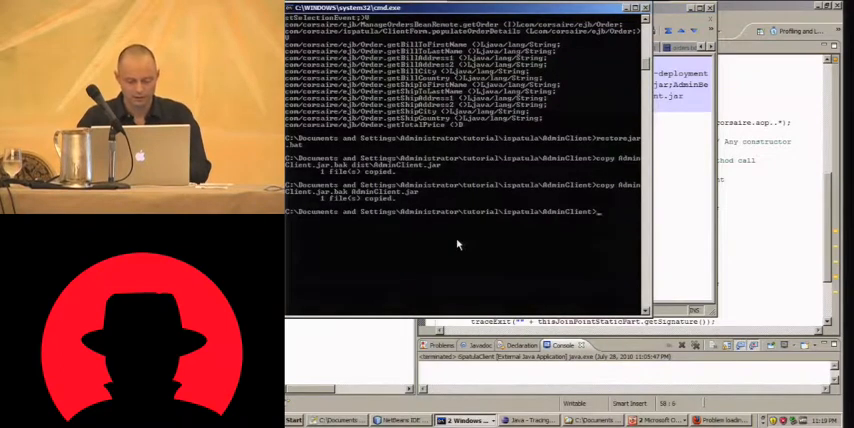
Run traceajc.bat in Command Prompt to weave the tracer into the admin client.
{"action": "type", "text": "traceajc.ba"}
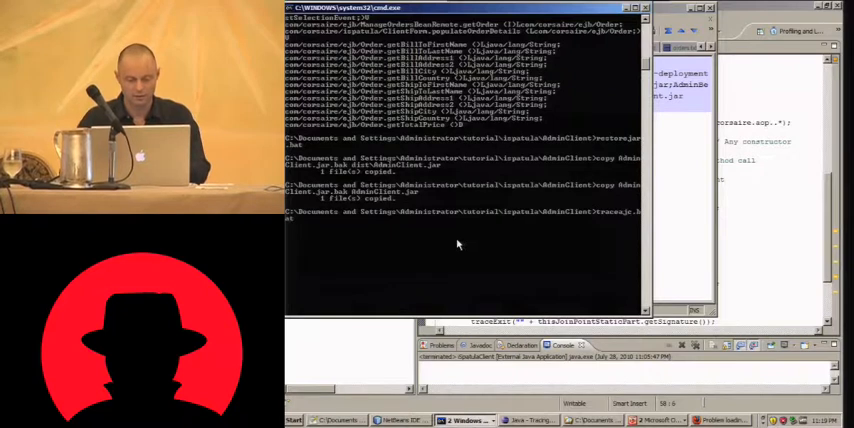
{"action": "type", "text": "traceajc.bat"}
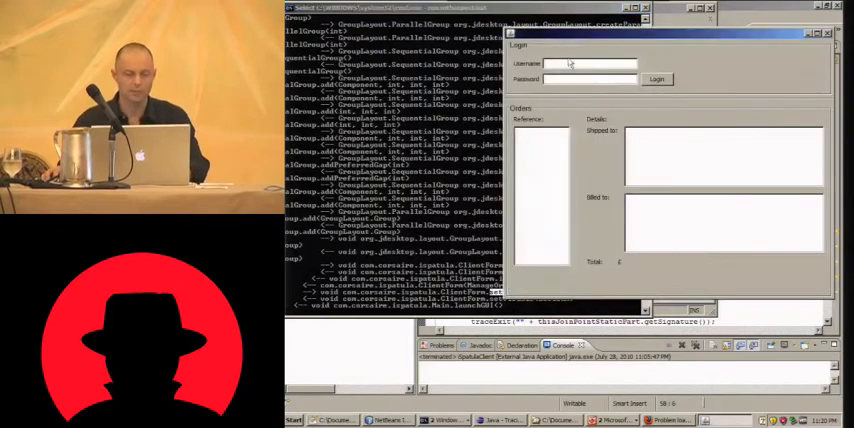
Enter username bob in the iSpatula admin client and submit the login.
{"action": "type", "text": "bob"}
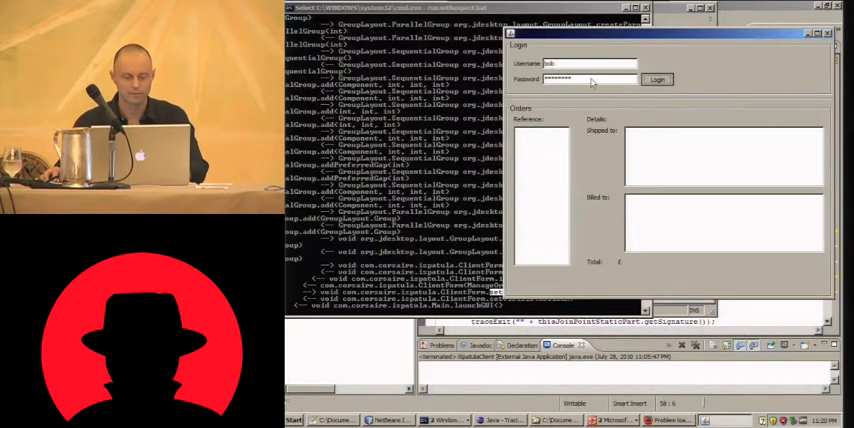
{"action": "left_click", "coordinate": [656, 79]}
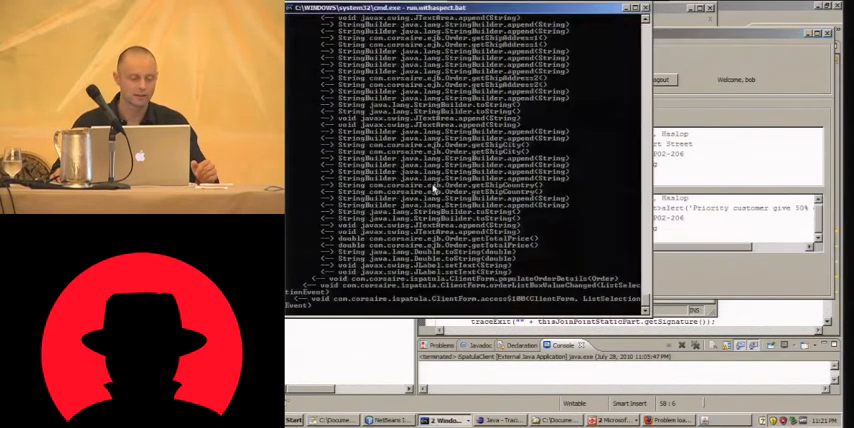
{"action": "scroll", "scroll_direction": "down", "scroll_amount": 3}
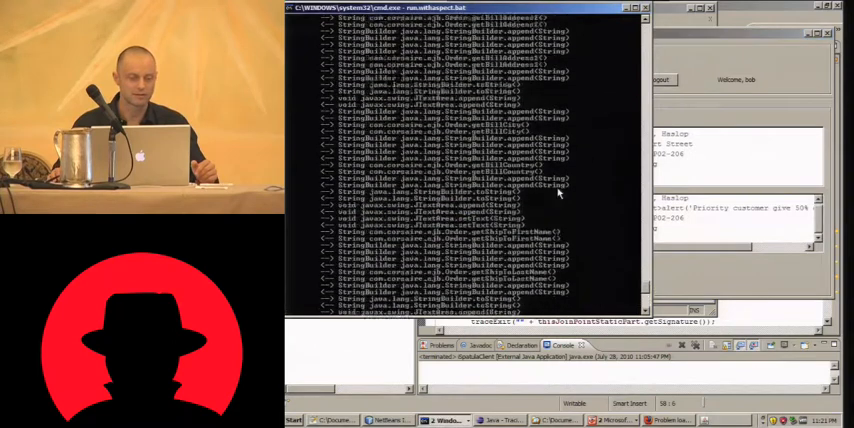
{"action": "scroll", "scroll_direction": "down", "scroll_amount": 3}
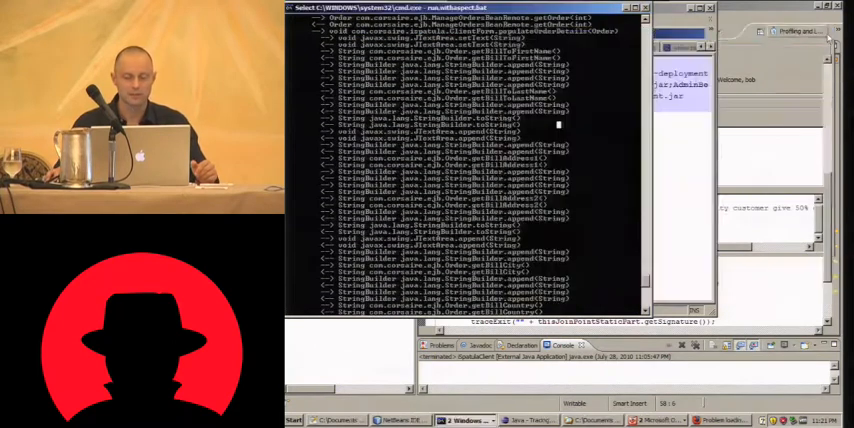
{"action": "scroll", "scroll_direction": "down", "scroll_amount": 3}
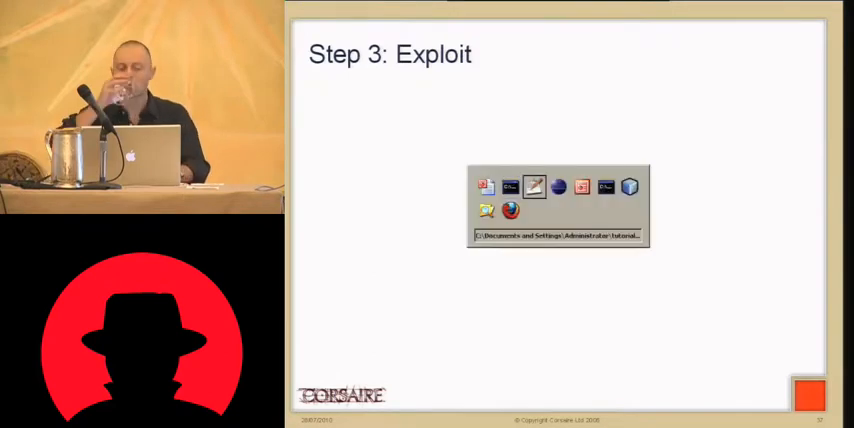
Switch to Eclipse and view the aspect source with its pointcuts and advice.
{"action": "left_click", "coordinate": [581, 187]}
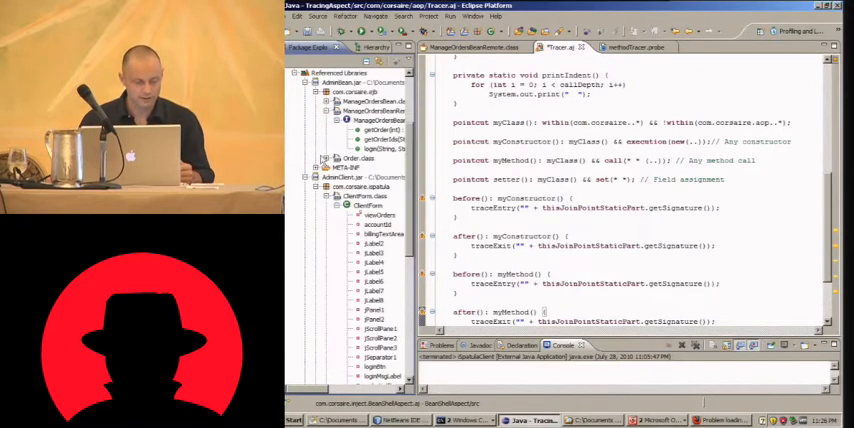
{"action": "left_click", "coordinate": [345, 177]}
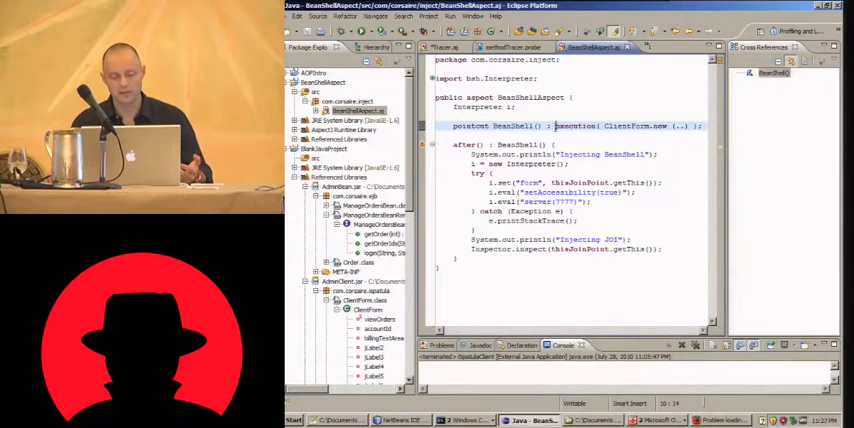
Select the ClientForm construction pointcut in BeanShellAspect.aj.
{"action": "double_click", "coordinate": [625, 125]}
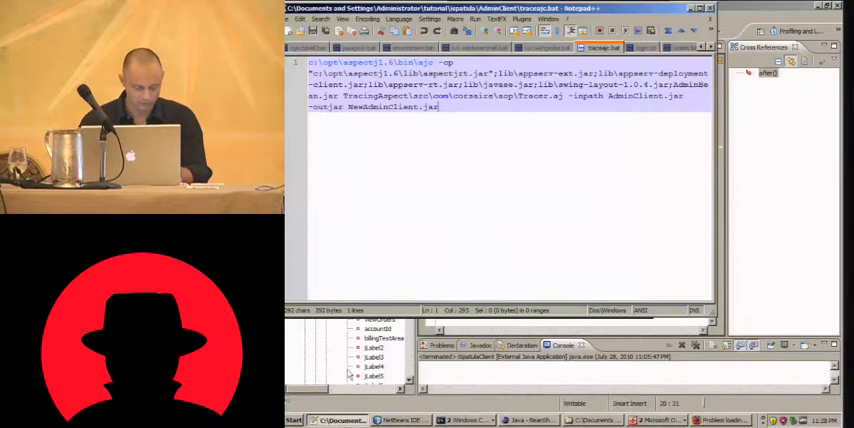
Switch to the injectshell.bat tab and select its ajc compile command.
{"action": "left_click", "coordinate": [480, 47]}
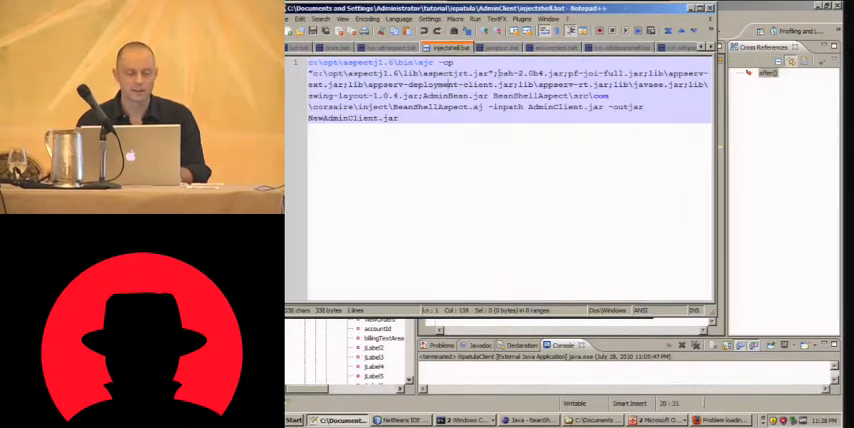
{"action": "left_click_drag", "start_coordinate": [500, 73], "coordinate": [565, 73]}
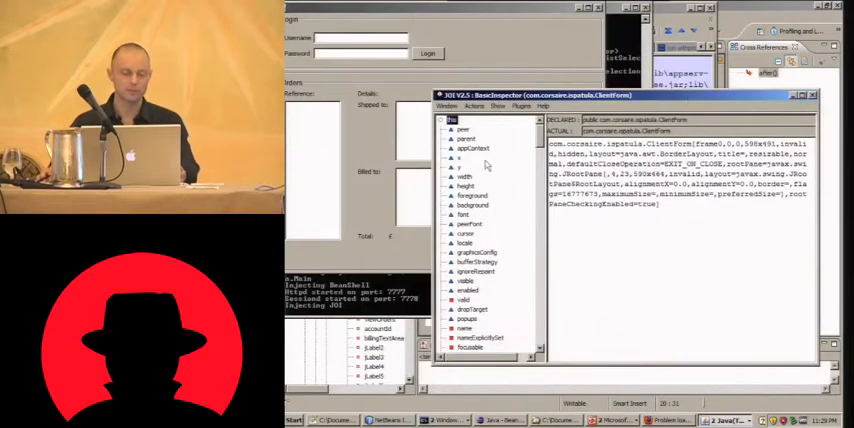
Change how JOI's Show menu lists the form's fields, then log in as bob.
{"action": "left_click", "coordinate": [517, 119]}
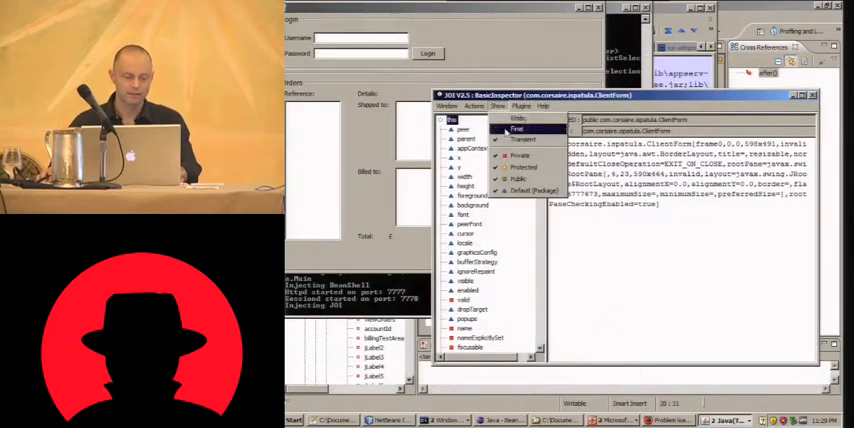
{"action": "left_click", "coordinate": [519, 156]}
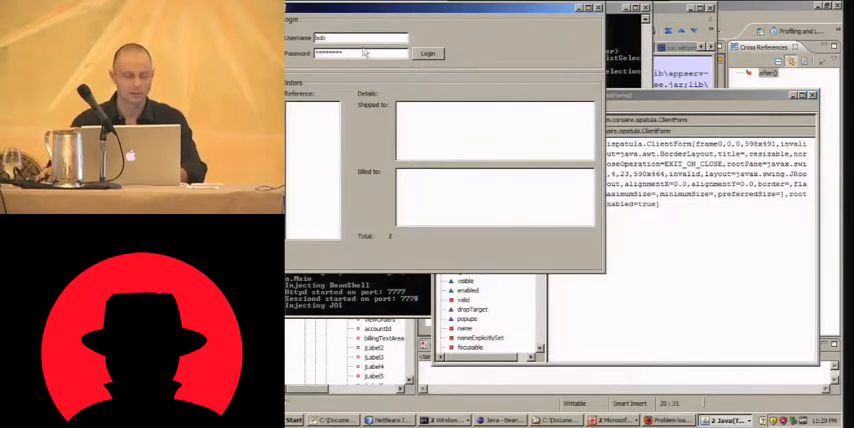
{"action": "left_click", "coordinate": [427, 54]}
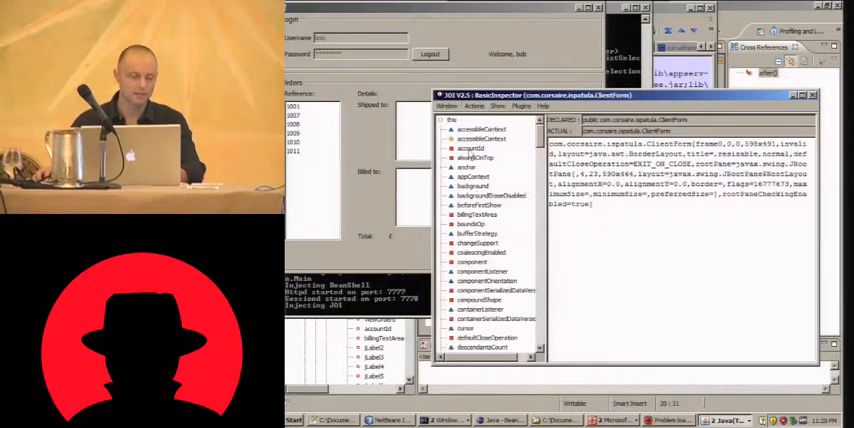
{"action": "left_click", "coordinate": [472, 149]}
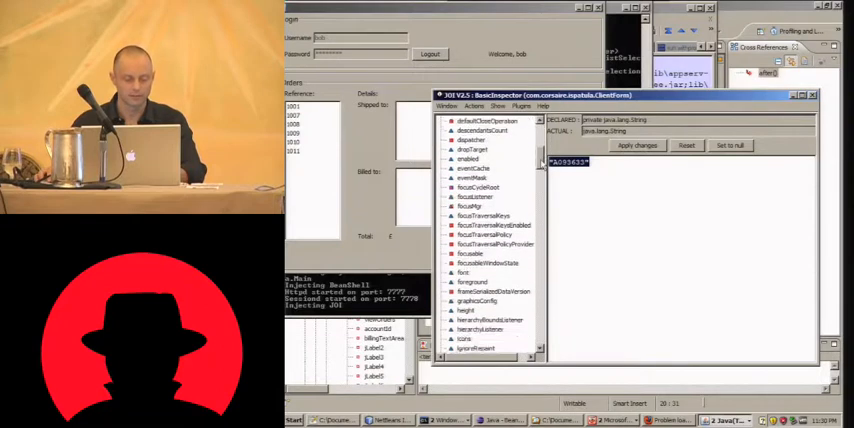
{"action": "scroll", "scroll_direction": "down", "scroll_amount": 3}
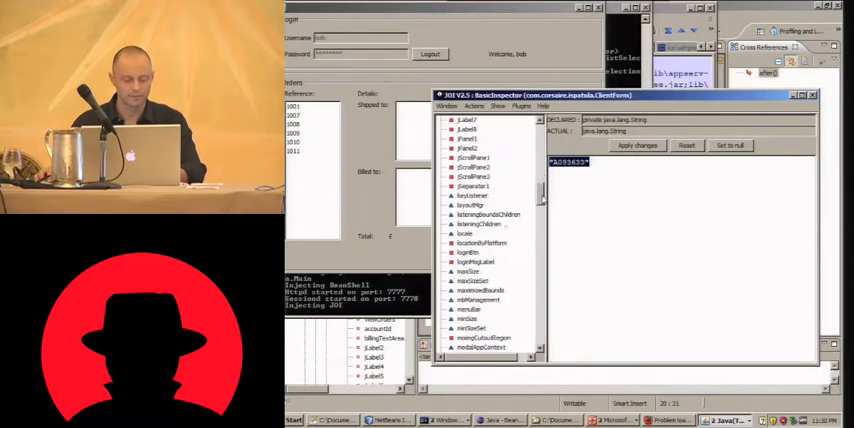
{"action": "left_click", "coordinate": [479, 262]}
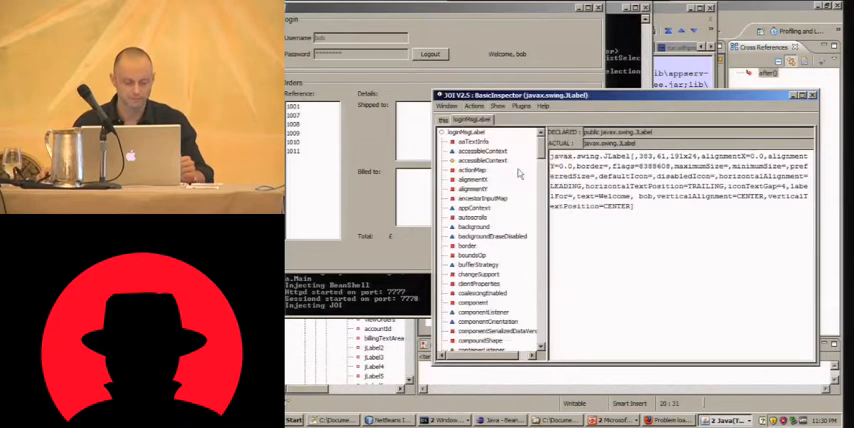
Scroll loginMsgLabel's fields and type 'hello' as the label's new text.
{"action": "scroll", "scroll_direction": "down", "scroll_amount": 3}
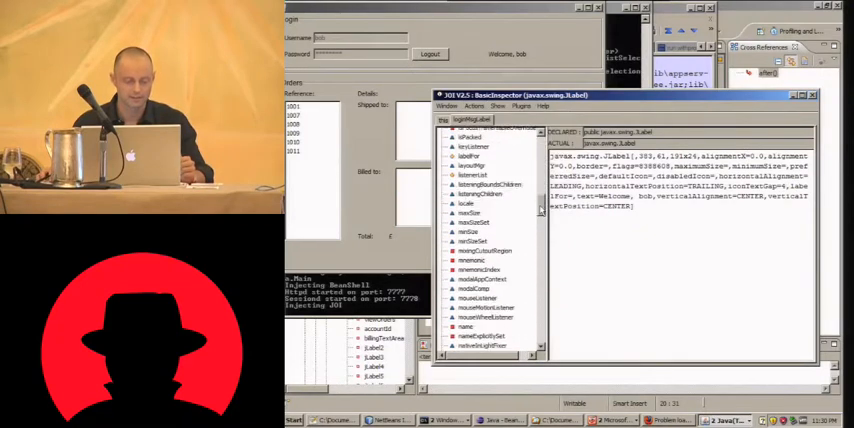
{"action": "scroll", "scroll_direction": "down", "scroll_amount": 3}
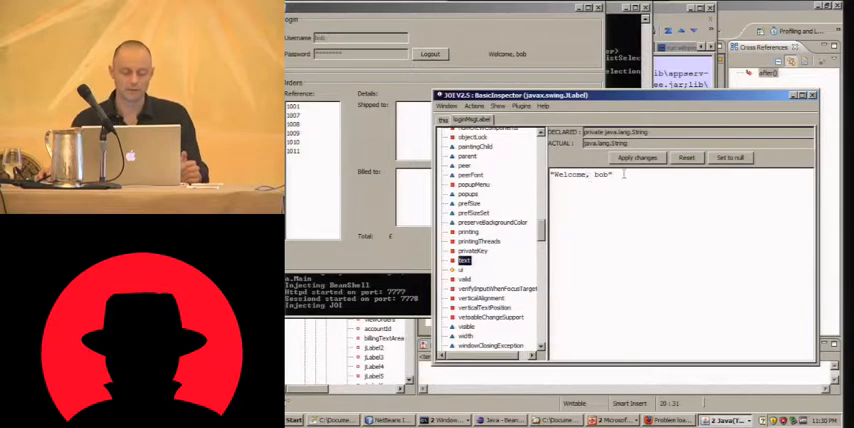
{"action": "type", "text": "hello"}
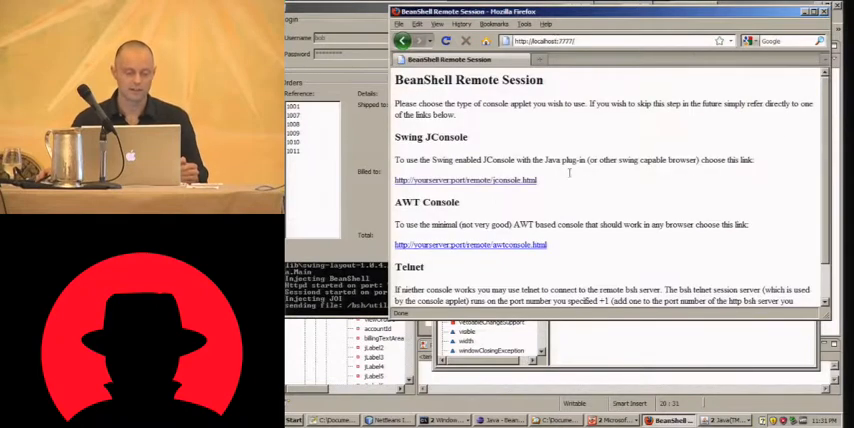
Open the Swing-based remote BeanShell console from the Remote Session page.
{"action": "left_click", "coordinate": [466, 180]}
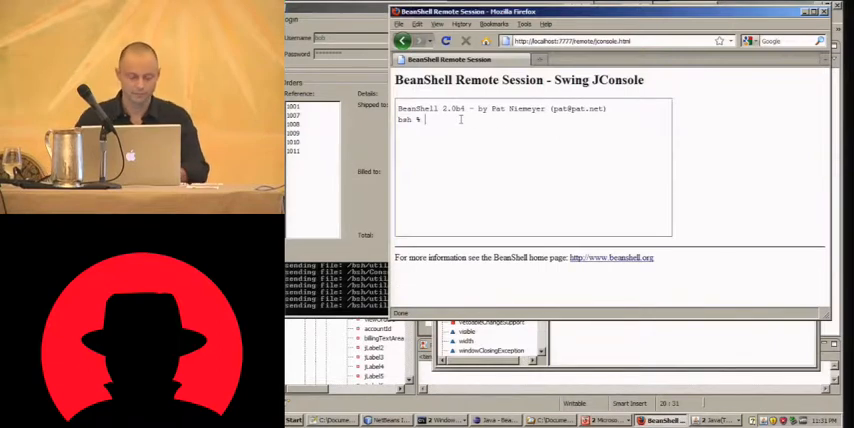
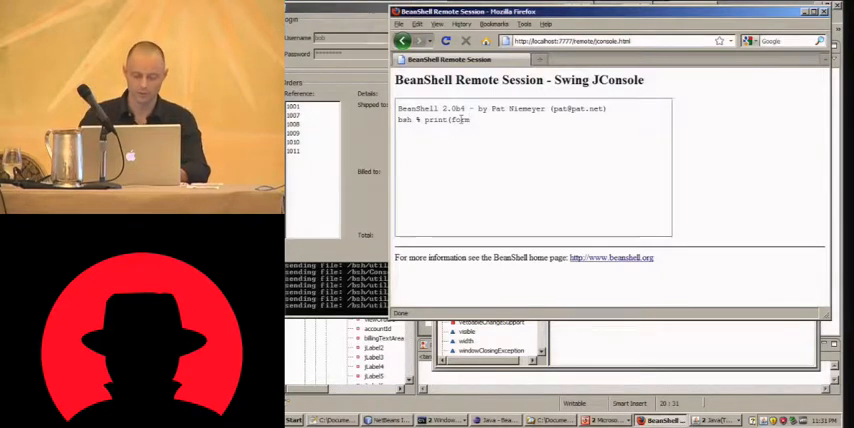
In the BeanShell console, print the form object, then start printing form.loginMsgLabel.text.
{"action": "key", "text": "Return"}
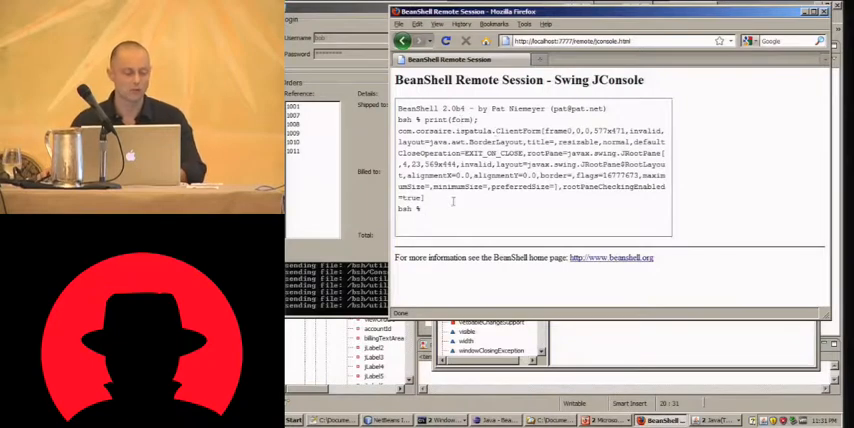
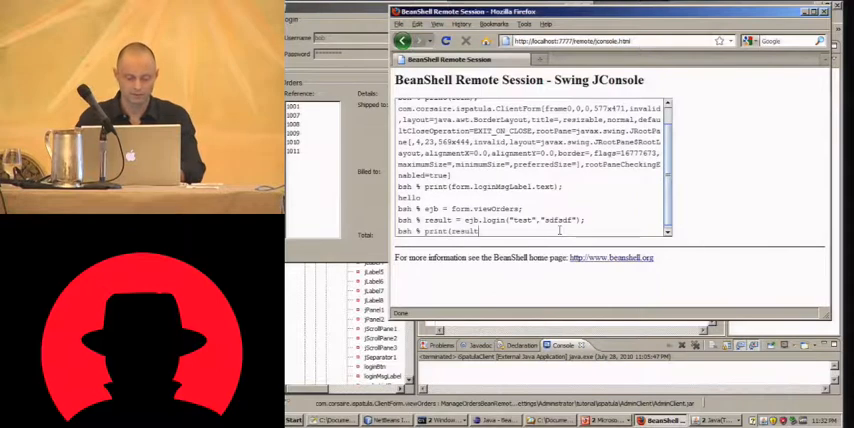